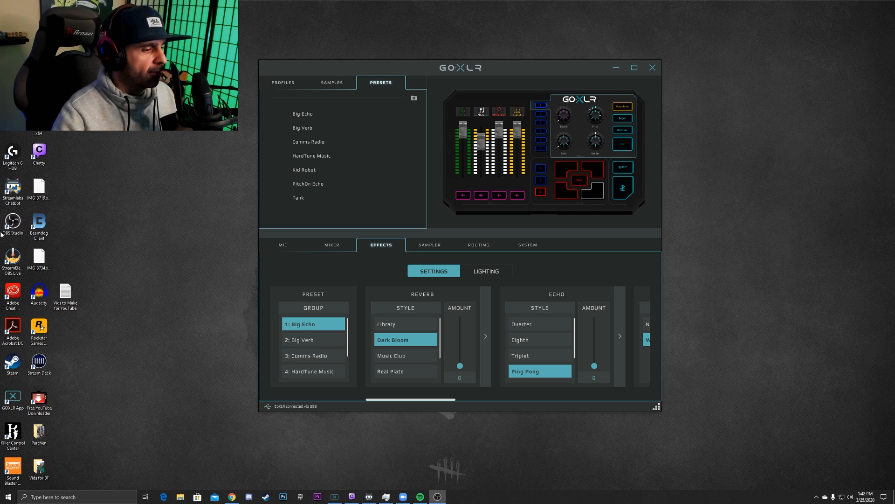
{"action": "mouse_move", "coordinate": [403, 496]}
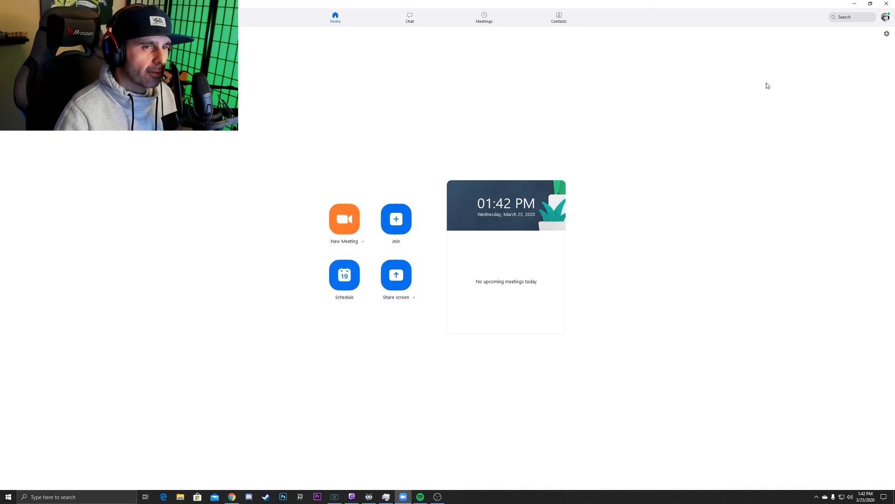
{"action": "mouse_move", "coordinate": [887, 36]}
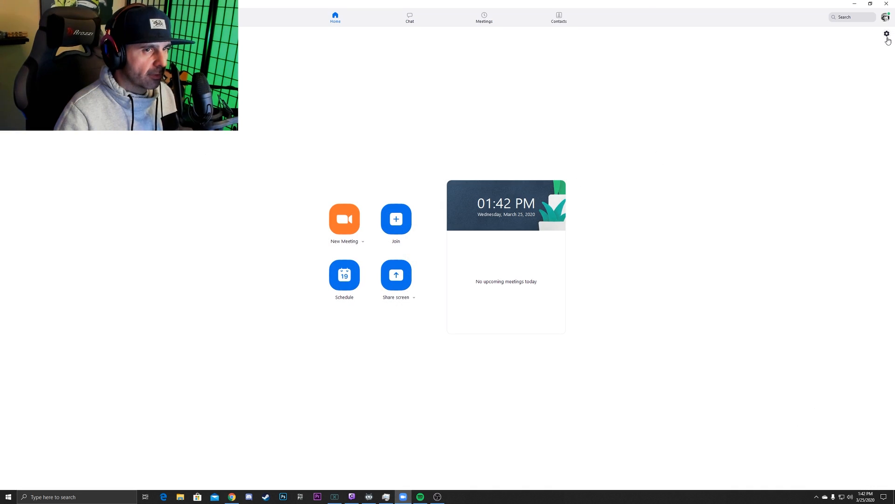
{"action": "mouse_move", "coordinate": [887, 33]}
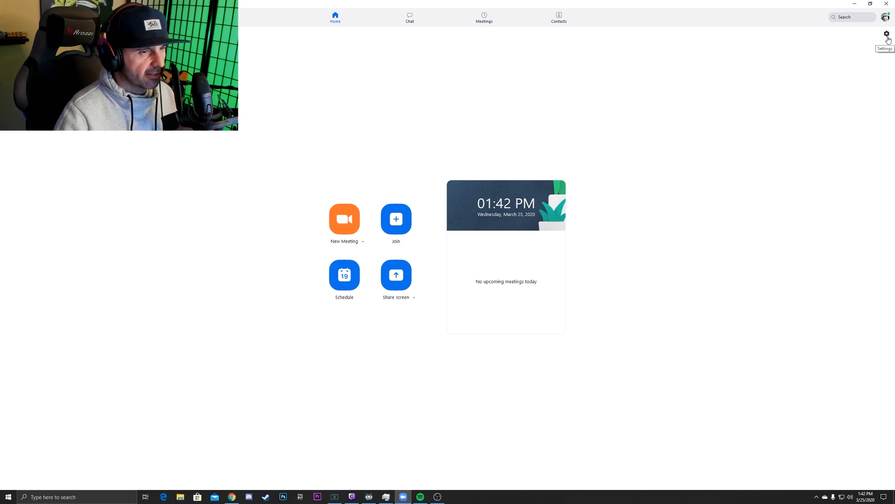
Reach the Audio settings showing GoXLR speaker and mic, auto-adjust volume left off
{"action": "left_click", "coordinate": [886, 34]}
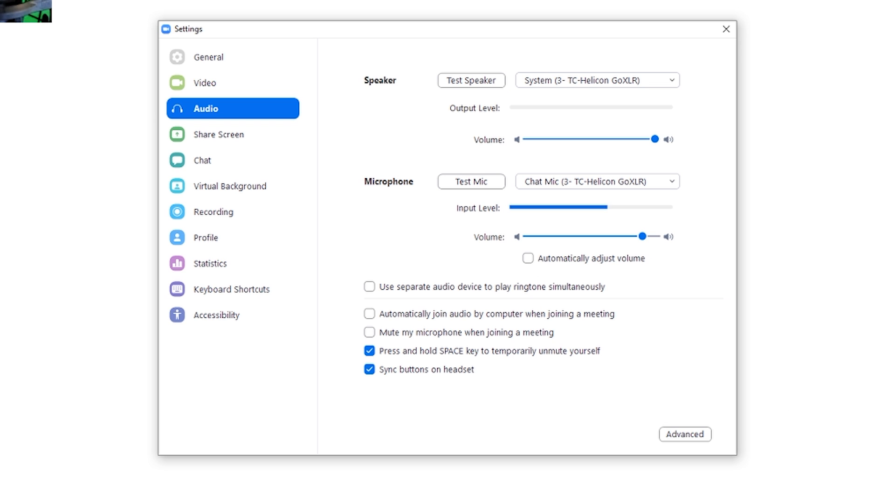
Show advanced audio processing with Original Sound on and both noise suppressions disabled
{"action": "left_click", "coordinate": [685, 434]}
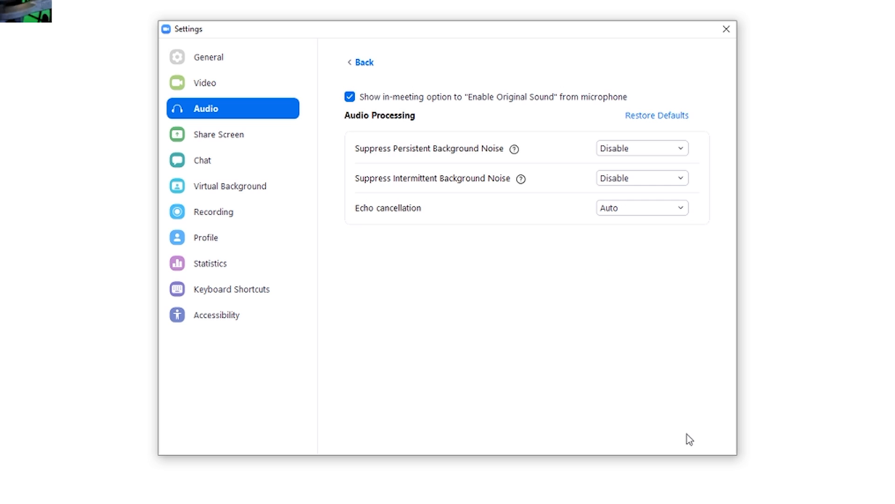
{"action": "mouse_move", "coordinate": [349, 96]}
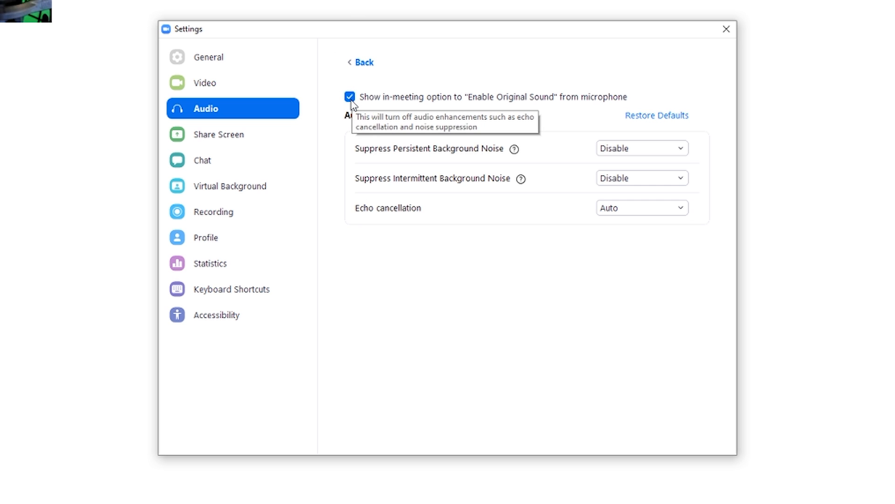
{"action": "mouse_move", "coordinate": [372, 106]}
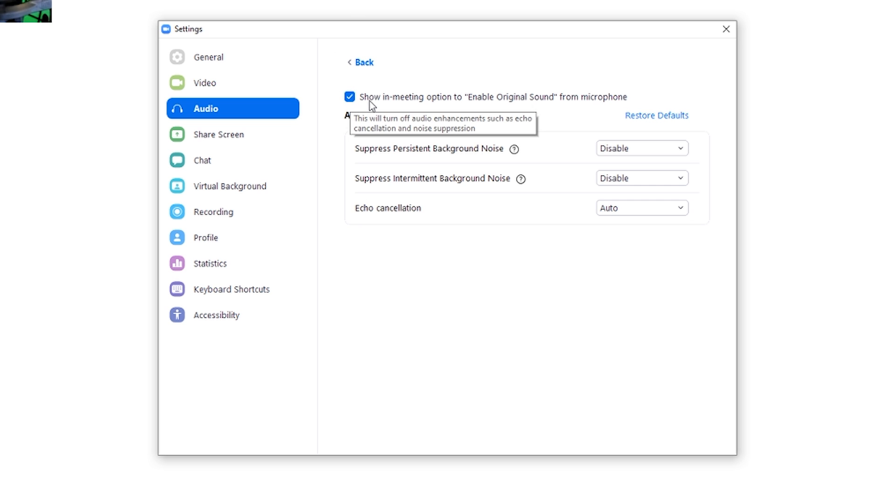
{"action": "mouse_move", "coordinate": [447, 109]}
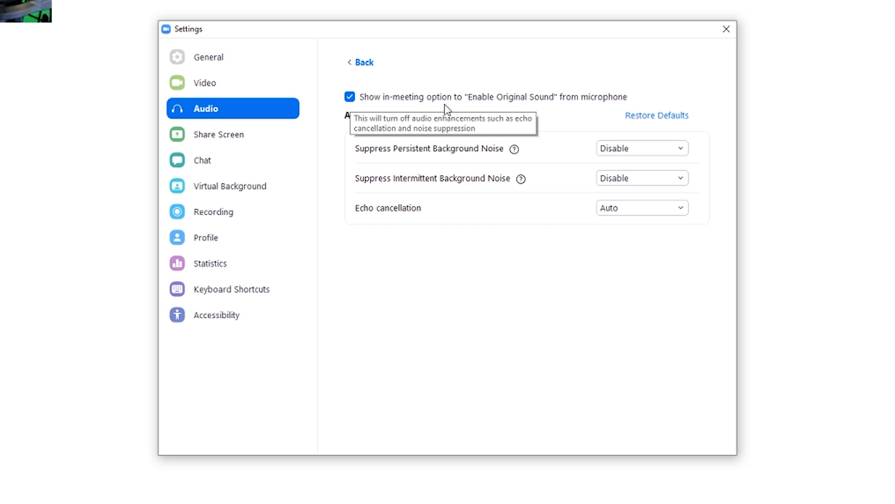
{"action": "mouse_move", "coordinate": [624, 166]}
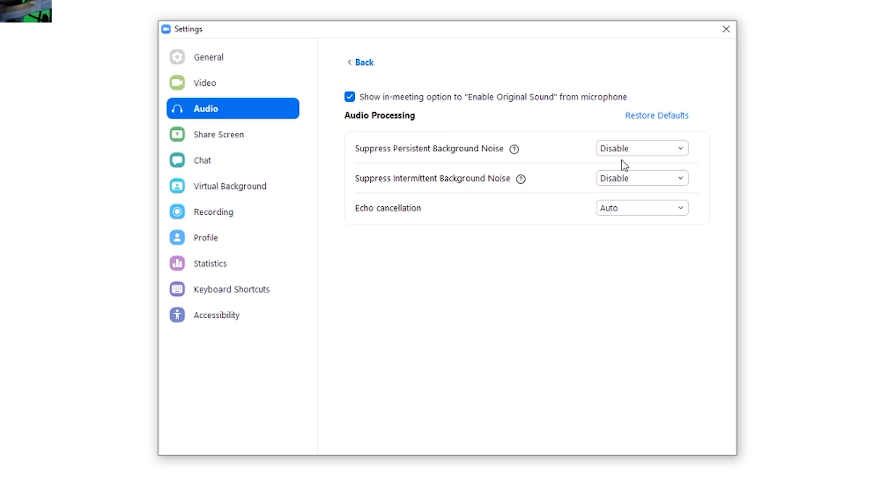
{"action": "mouse_move", "coordinate": [467, 166]}
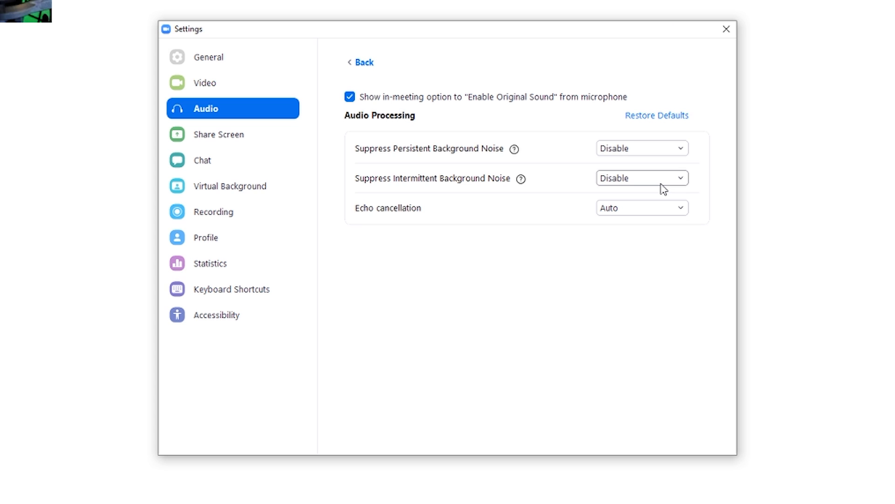
{"action": "mouse_move", "coordinate": [492, 190]}
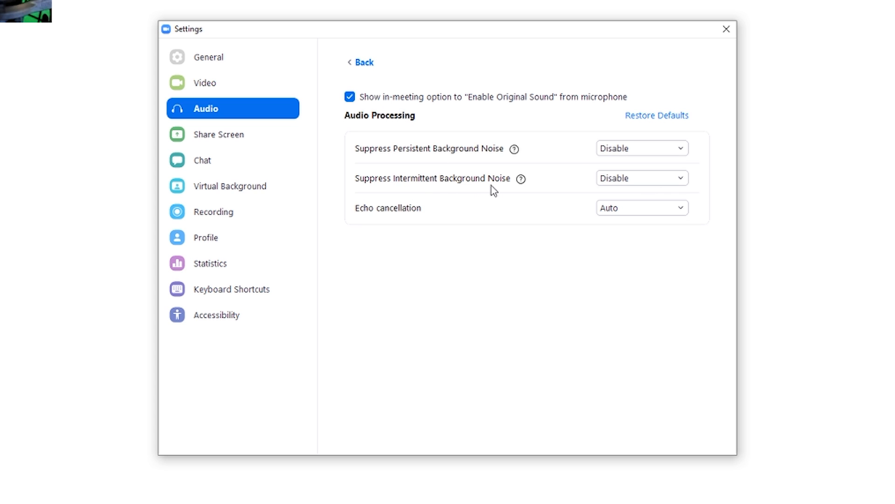
{"action": "mouse_move", "coordinate": [635, 216]}
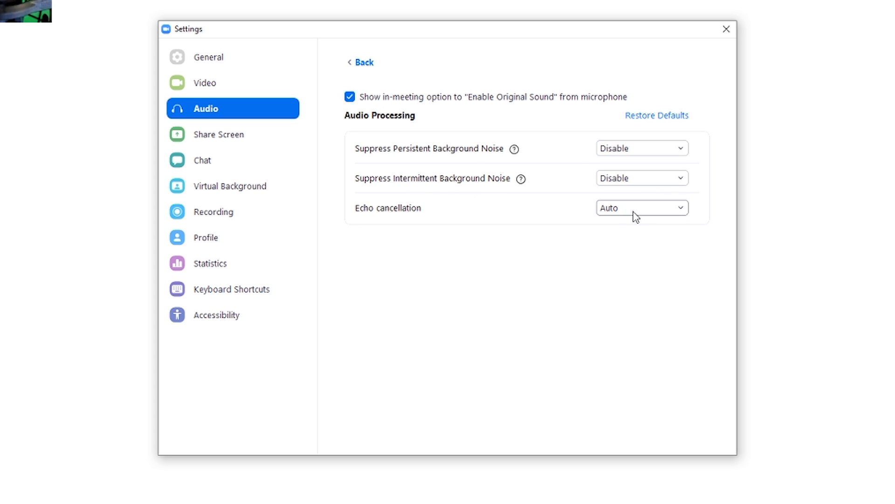